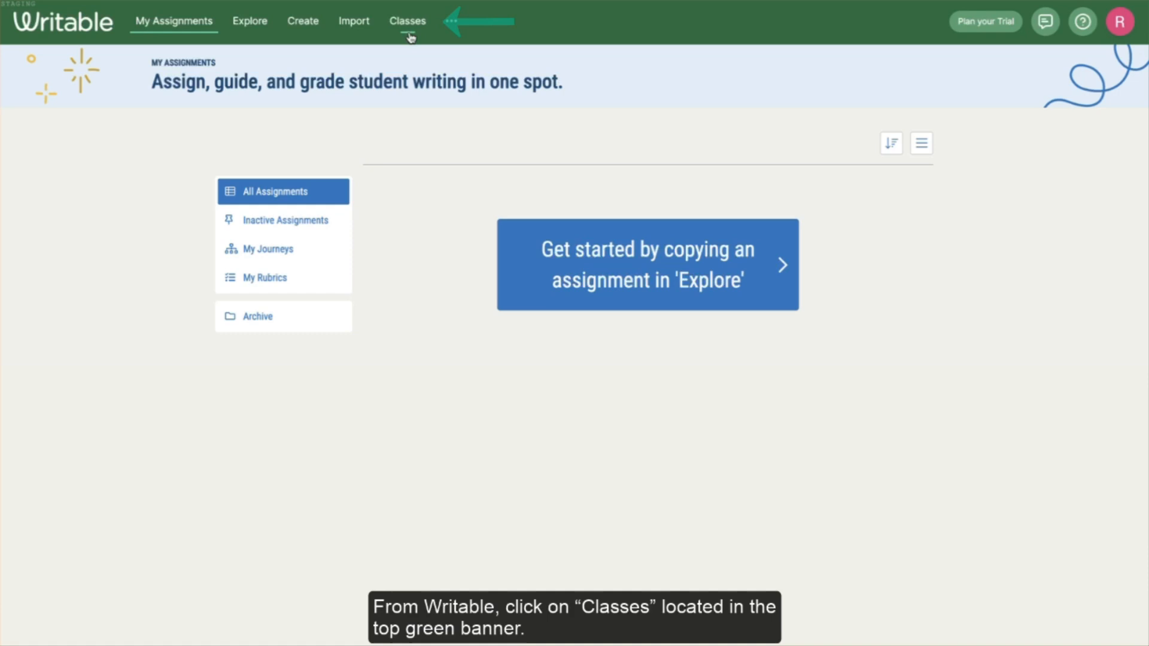
Go to the My Classes page from the top navigation bar
{"action": "left_click", "coordinate": [406, 21]}
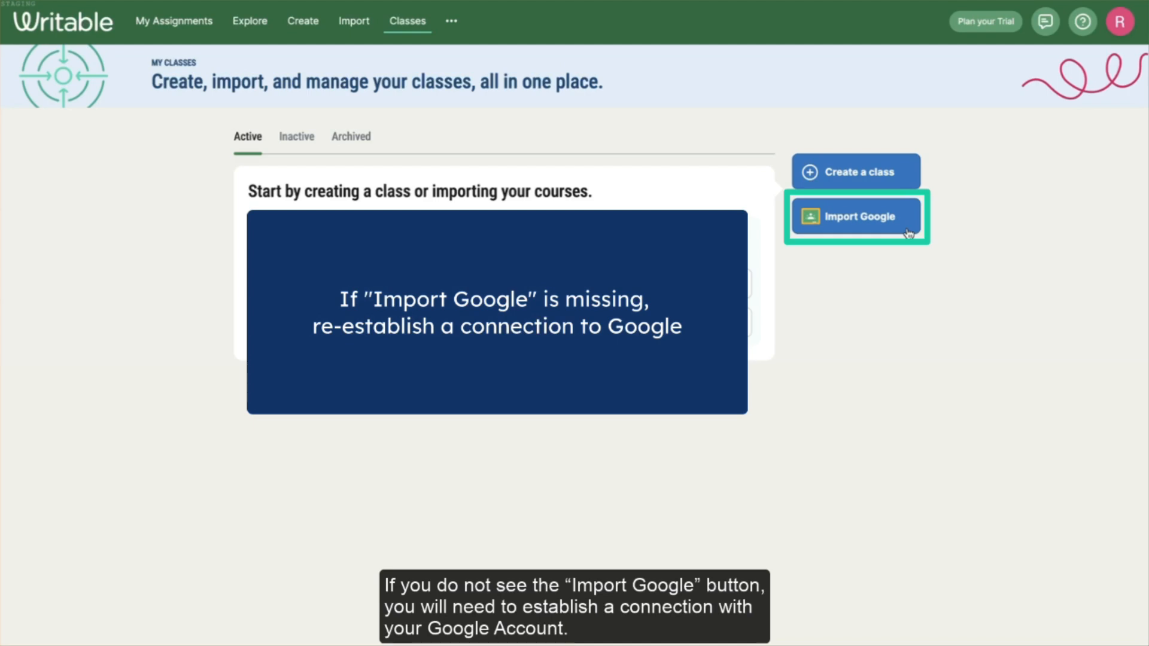
Start Google Classroom import, grant Google permissions, and select English 11 for import
{"action": "left_click", "coordinate": [858, 217]}
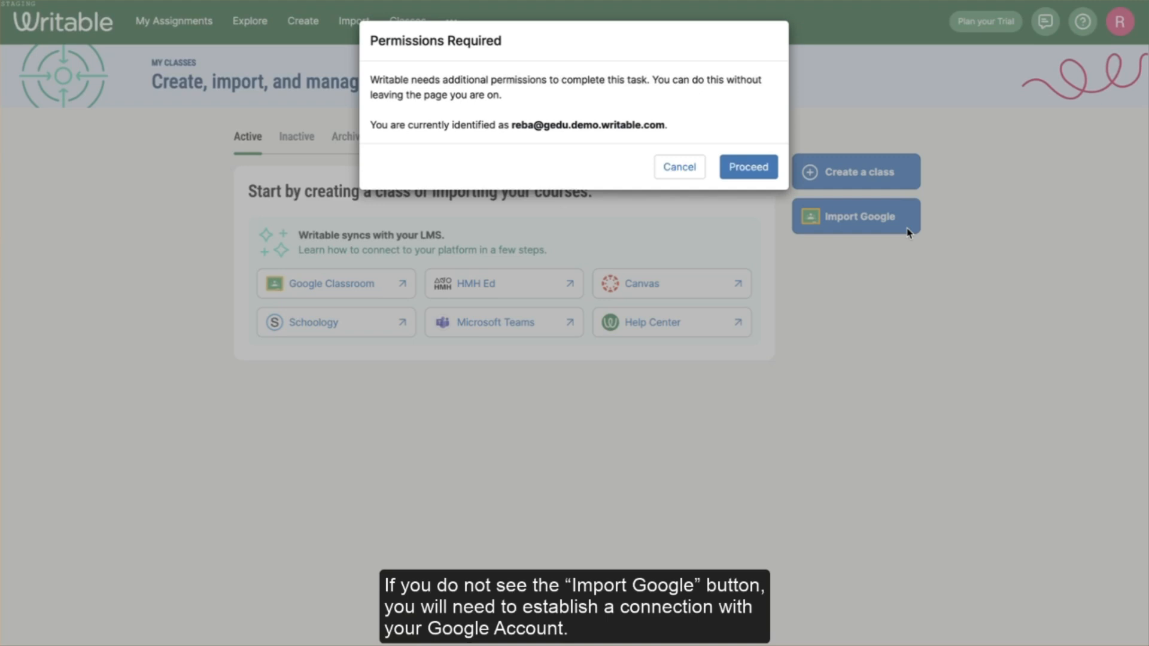
{"action": "mouse_move", "coordinate": [816, 198]}
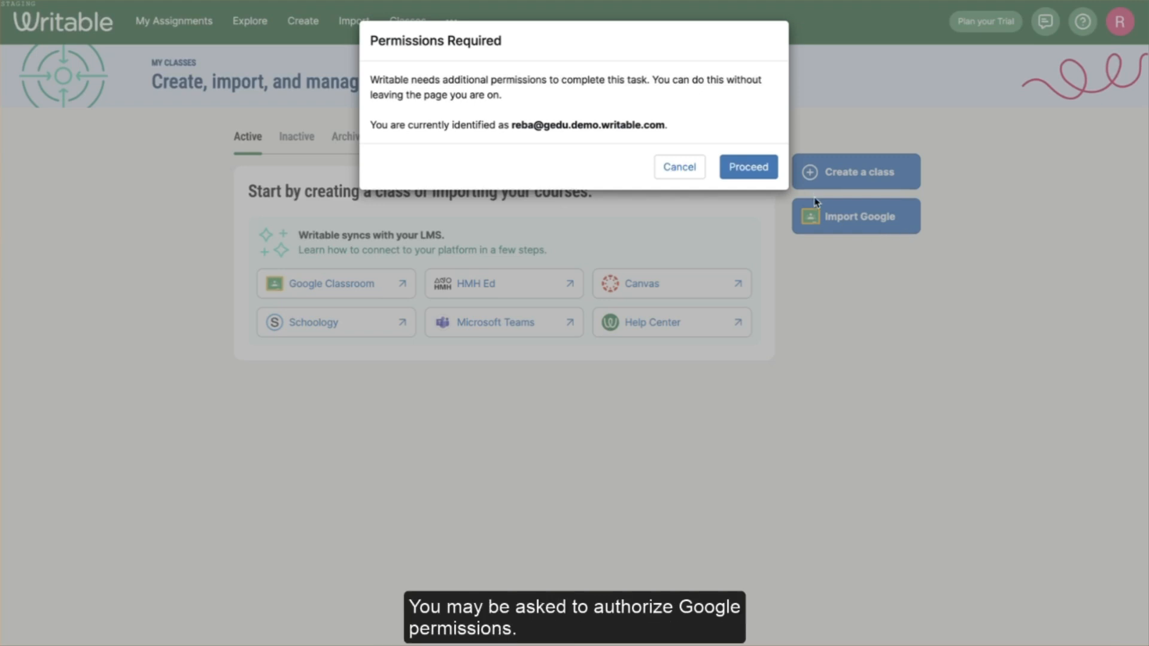
{"action": "left_click", "coordinate": [748, 166]}
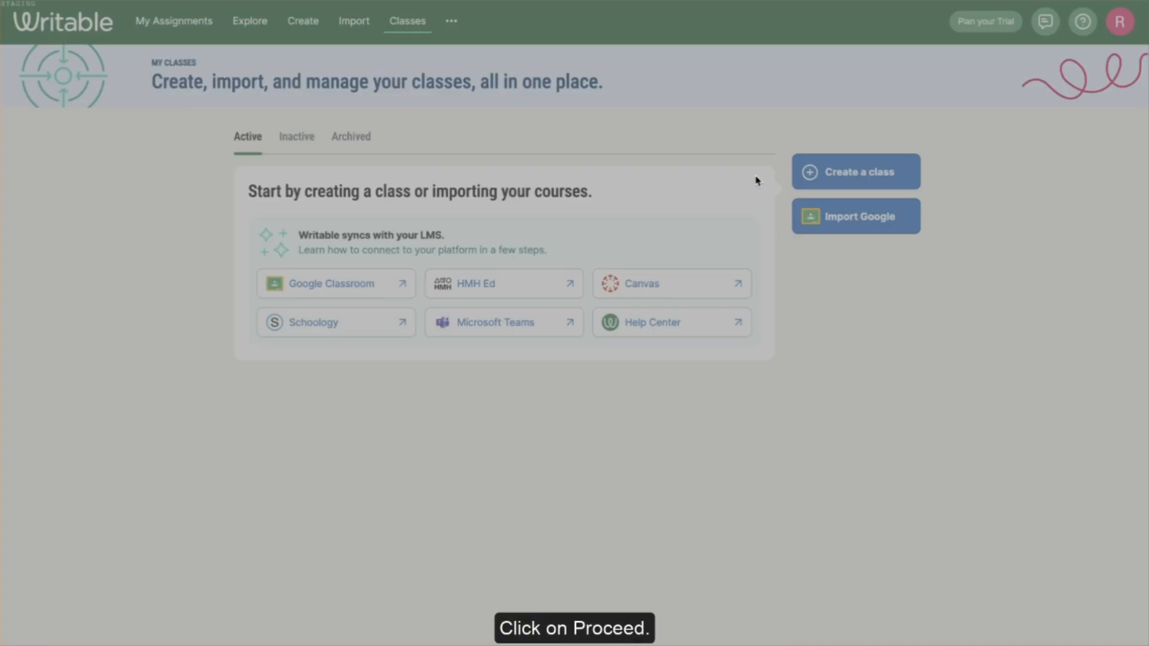
{"action": "left_click", "coordinate": [855, 216]}
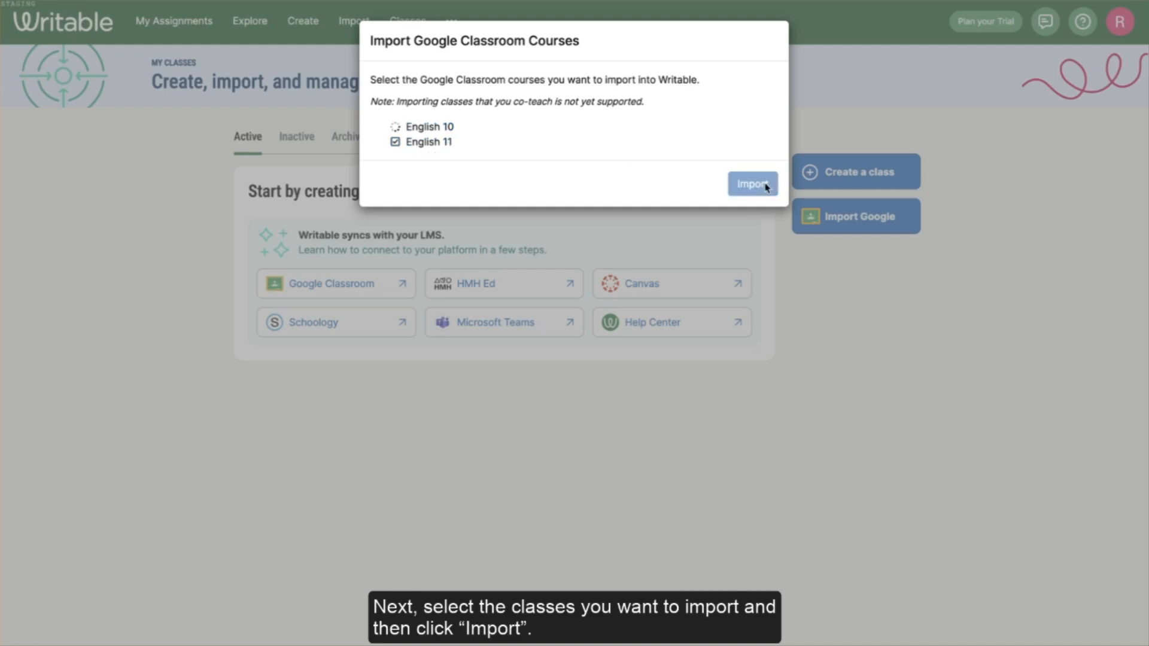
Import English 10 and English 11, close the dialog, and expand English 10's roster
{"action": "left_click", "coordinate": [753, 184]}
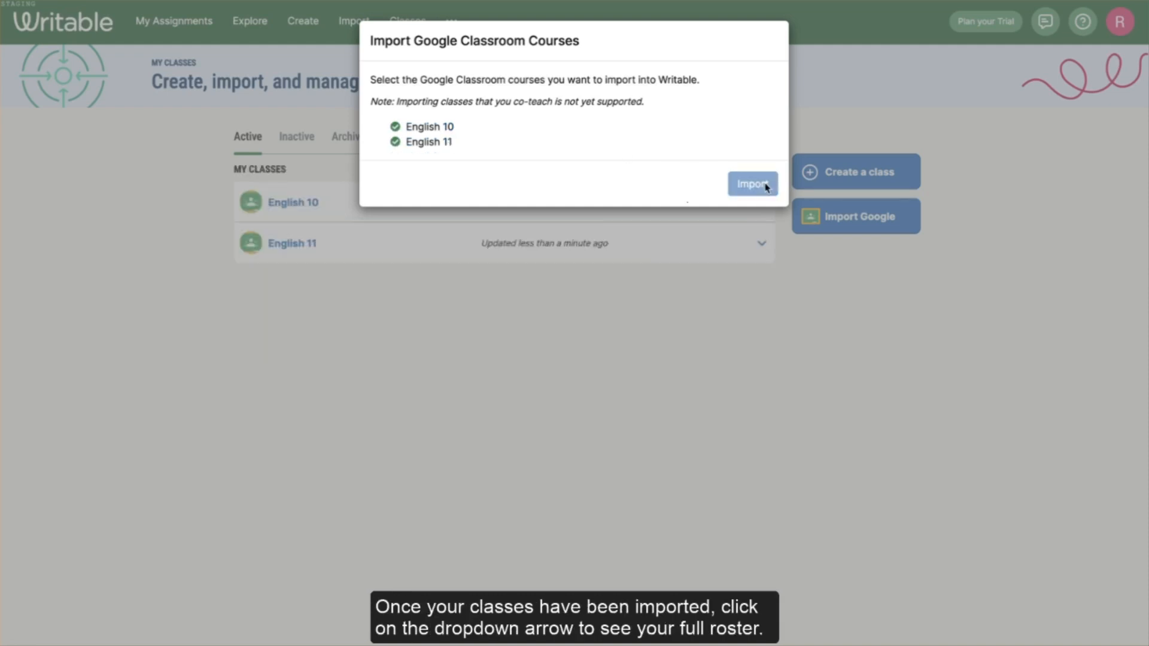
{"action": "left_click", "coordinate": [752, 184]}
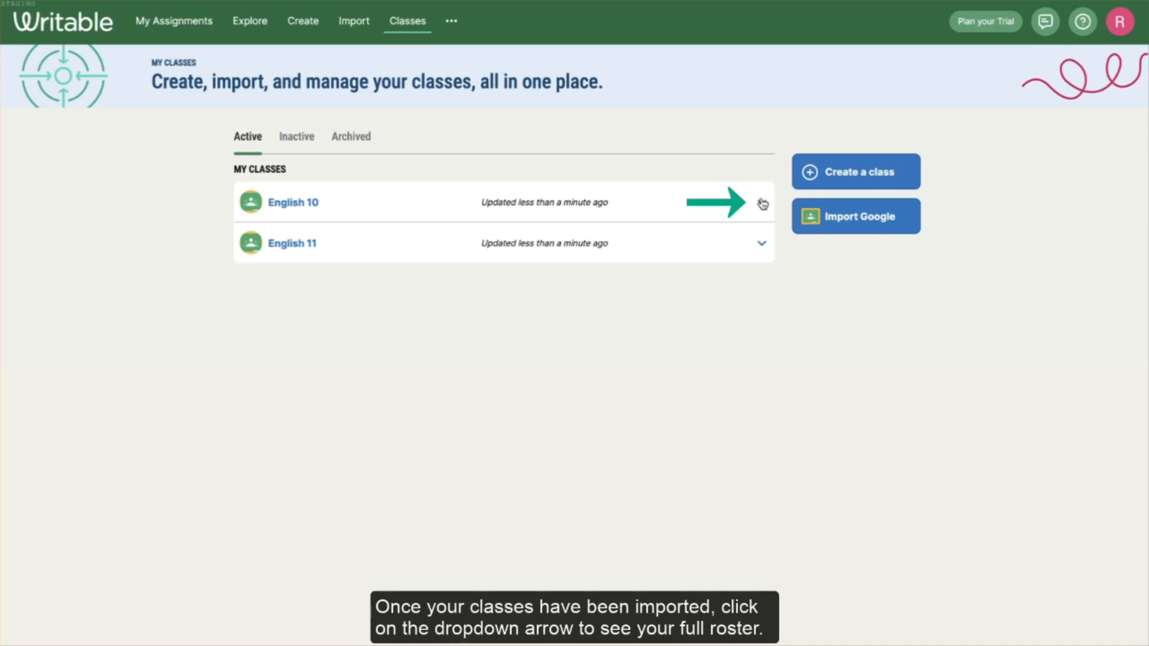
{"action": "left_click", "coordinate": [761, 203]}
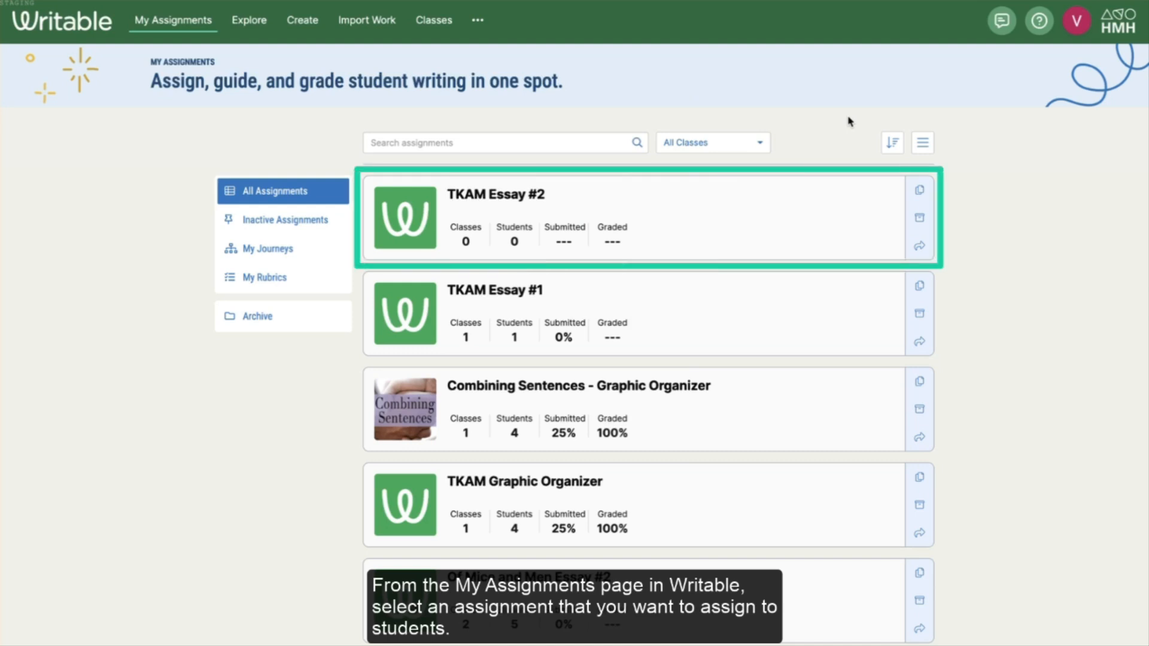
Open the TKAM Essay #2 assignment and begin assigning it to classes
{"action": "left_click", "coordinate": [493, 194]}
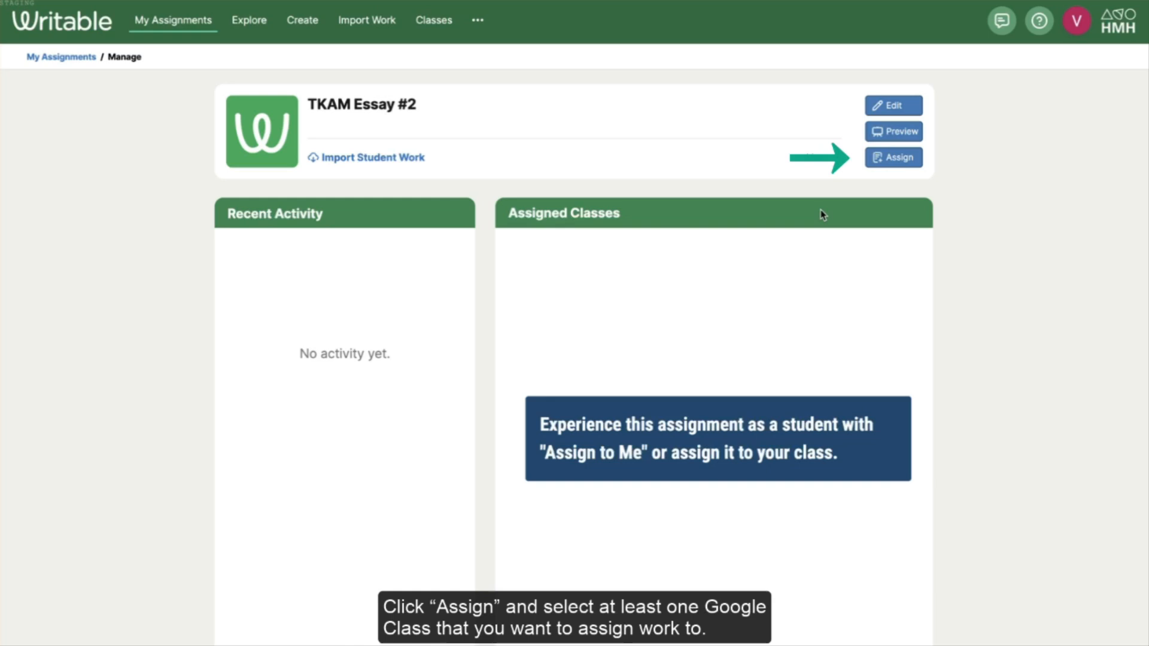
{"action": "left_click", "coordinate": [893, 157]}
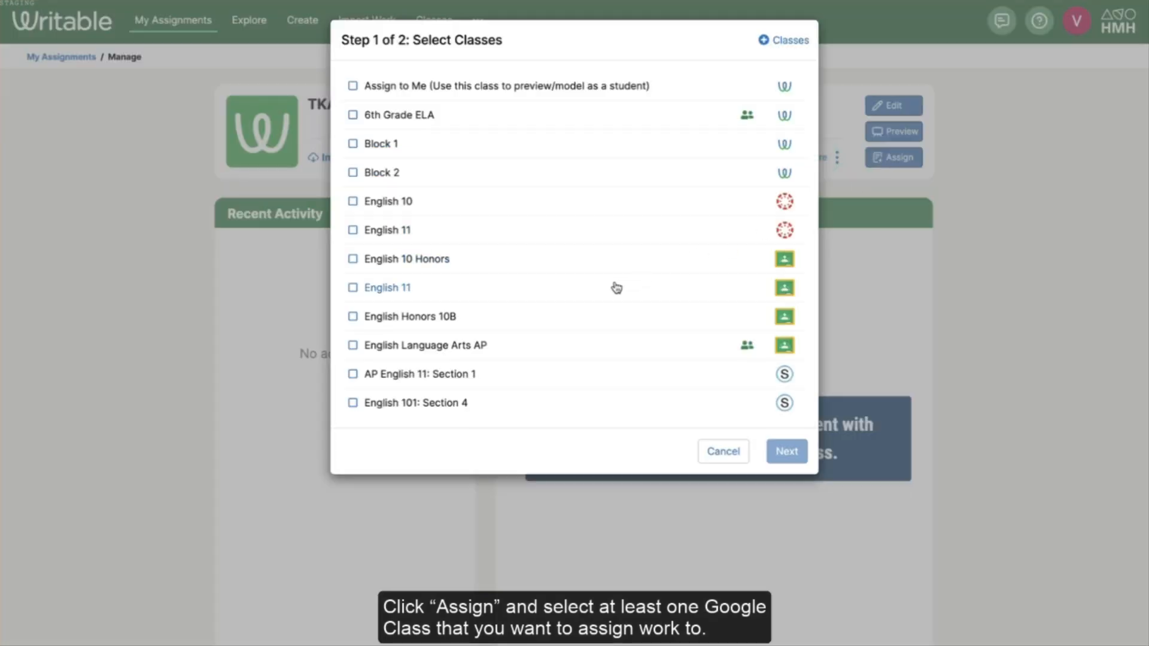
Select English 10 Honors for TKAM Essay #2 and proceed to options
{"action": "left_click", "coordinate": [352, 259]}
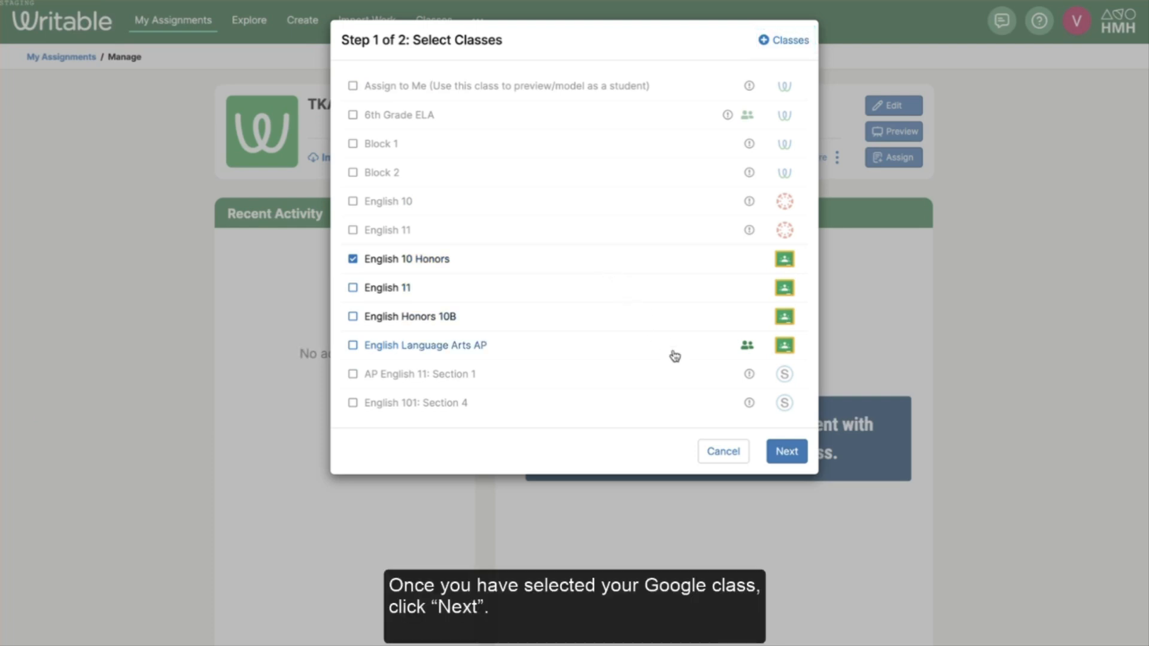
{"action": "left_click", "coordinate": [786, 452]}
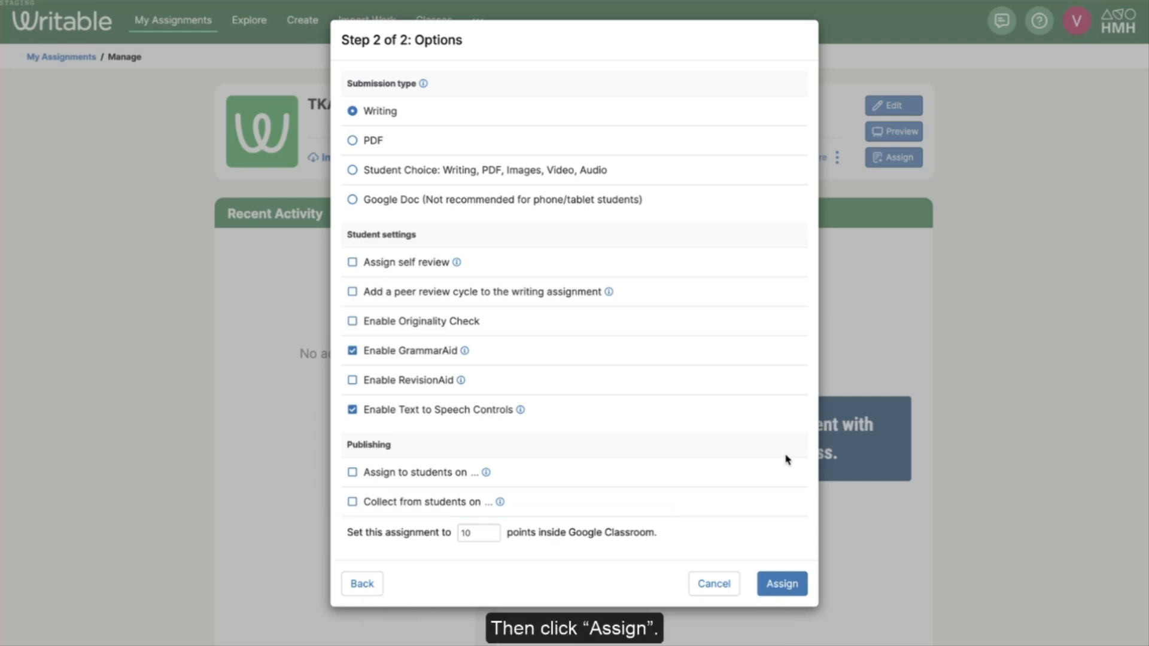
Assign TKAM Essay #2 to English 10 Honors after granting Google permissions
{"action": "left_click", "coordinate": [781, 584]}
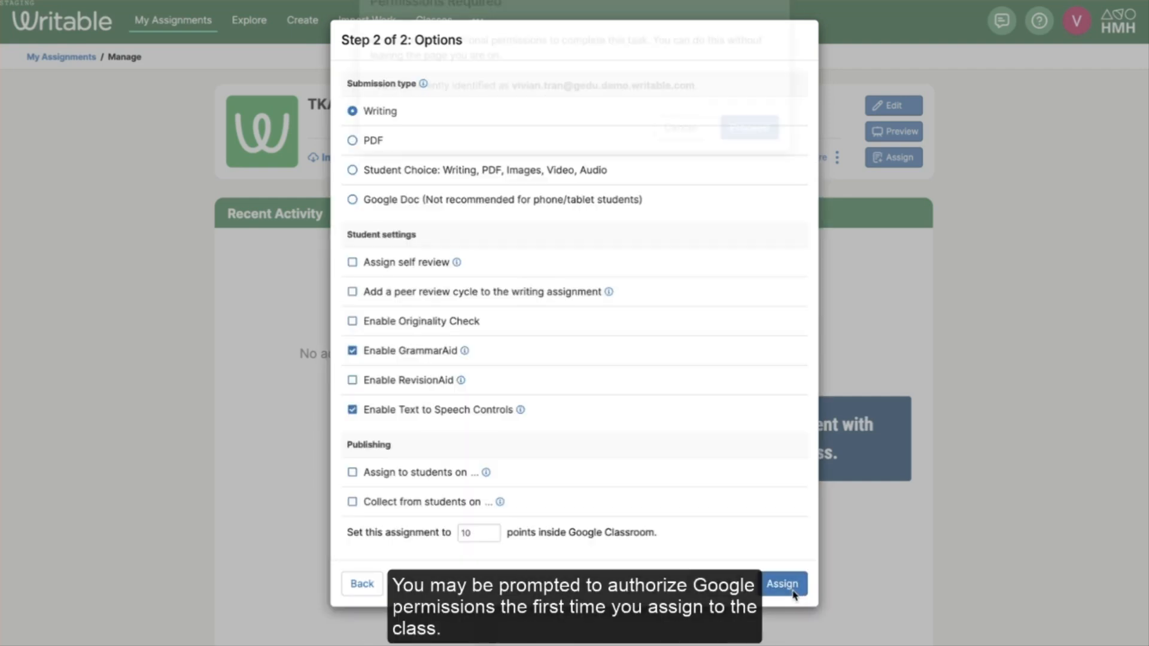
{"action": "left_click", "coordinate": [792, 584]}
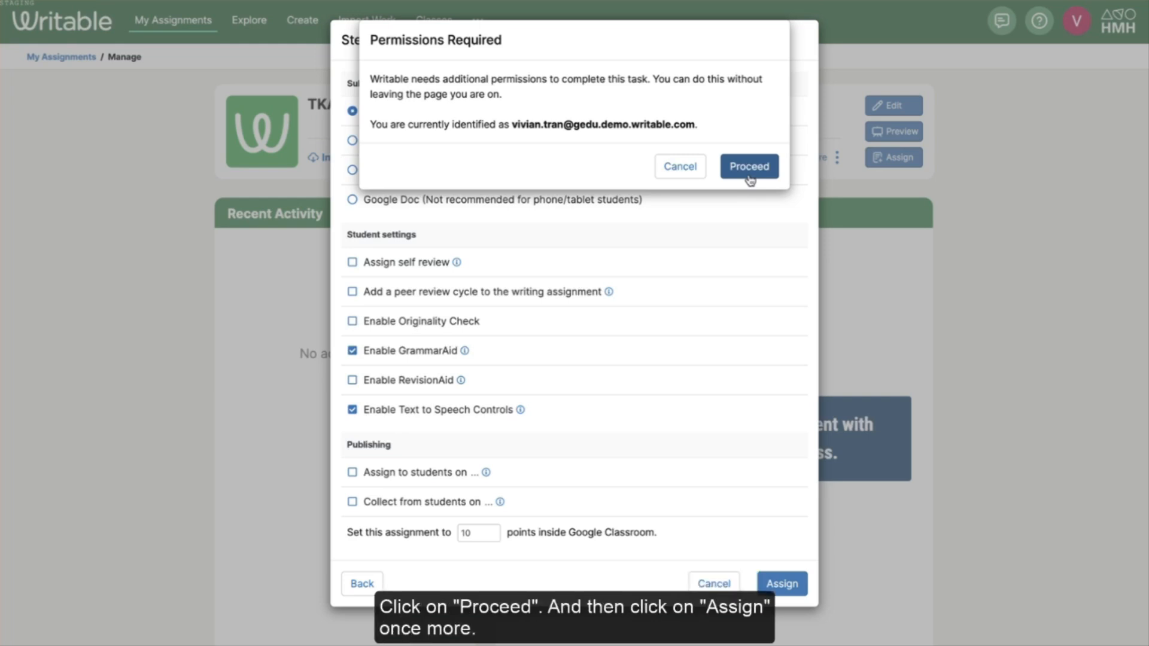
{"action": "left_click", "coordinate": [749, 166]}
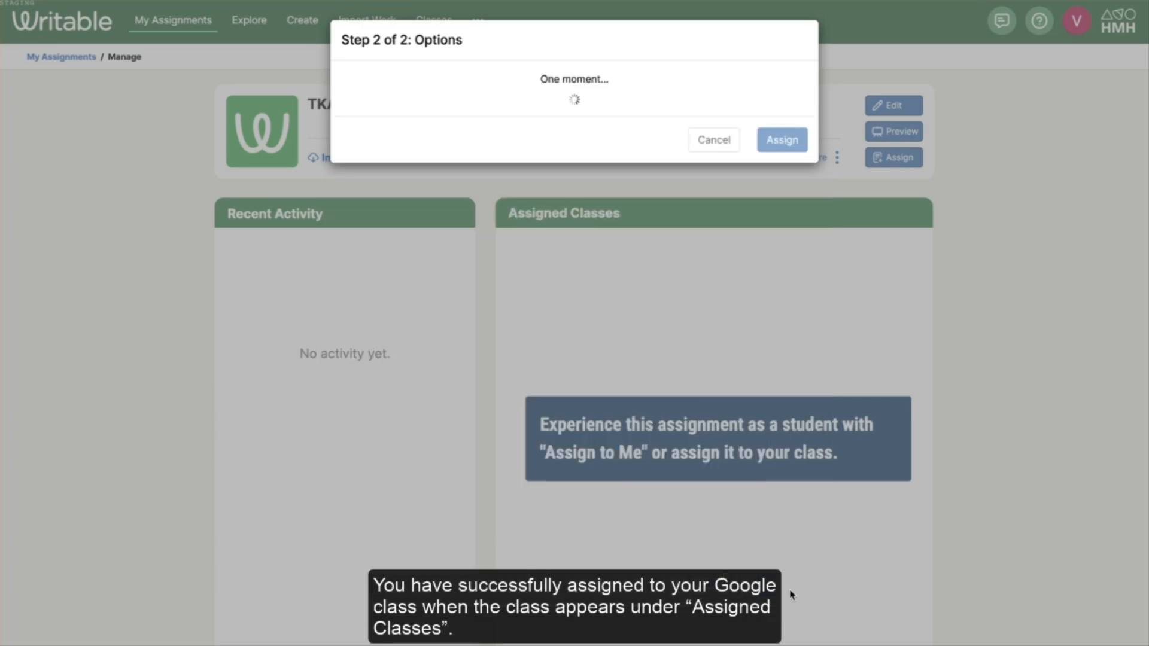
{"action": "left_click", "coordinate": [781, 139]}
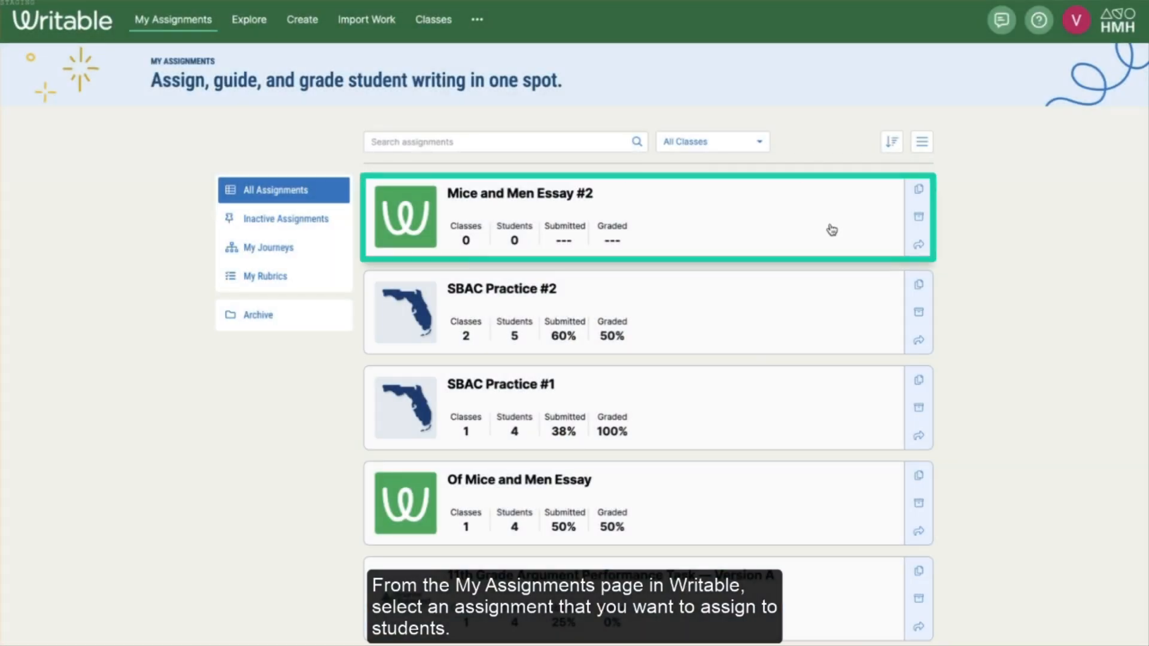
Open Mice and Men Essay #2 and begin assigning it to classes
{"action": "left_click", "coordinate": [519, 193]}
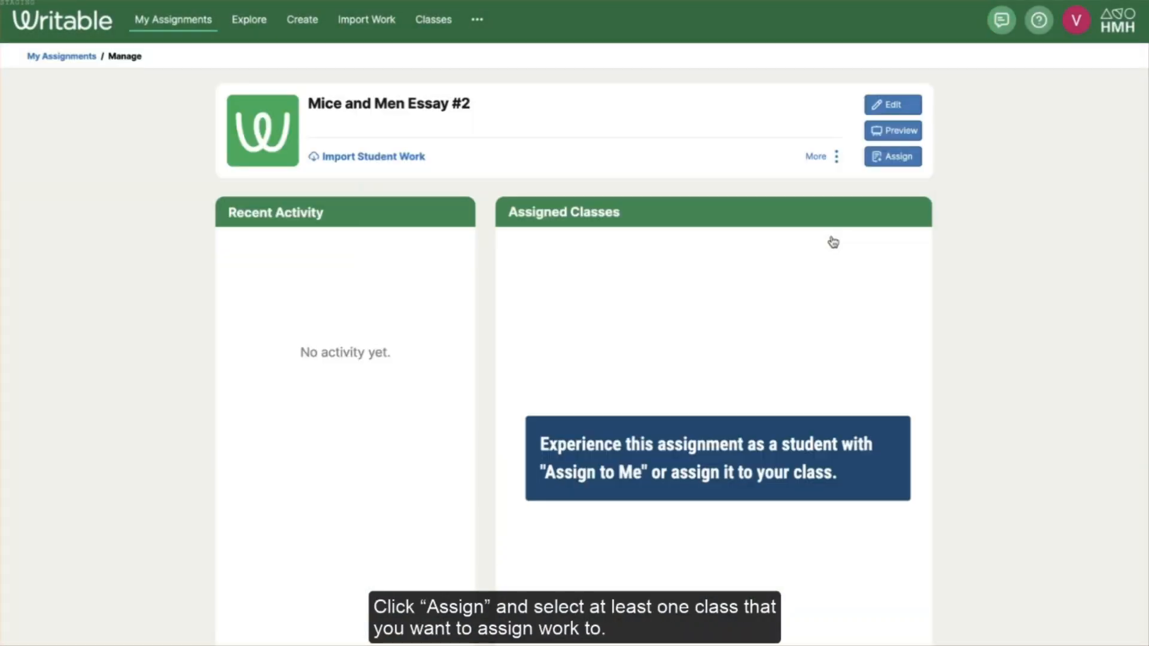
{"action": "left_click", "coordinate": [893, 156]}
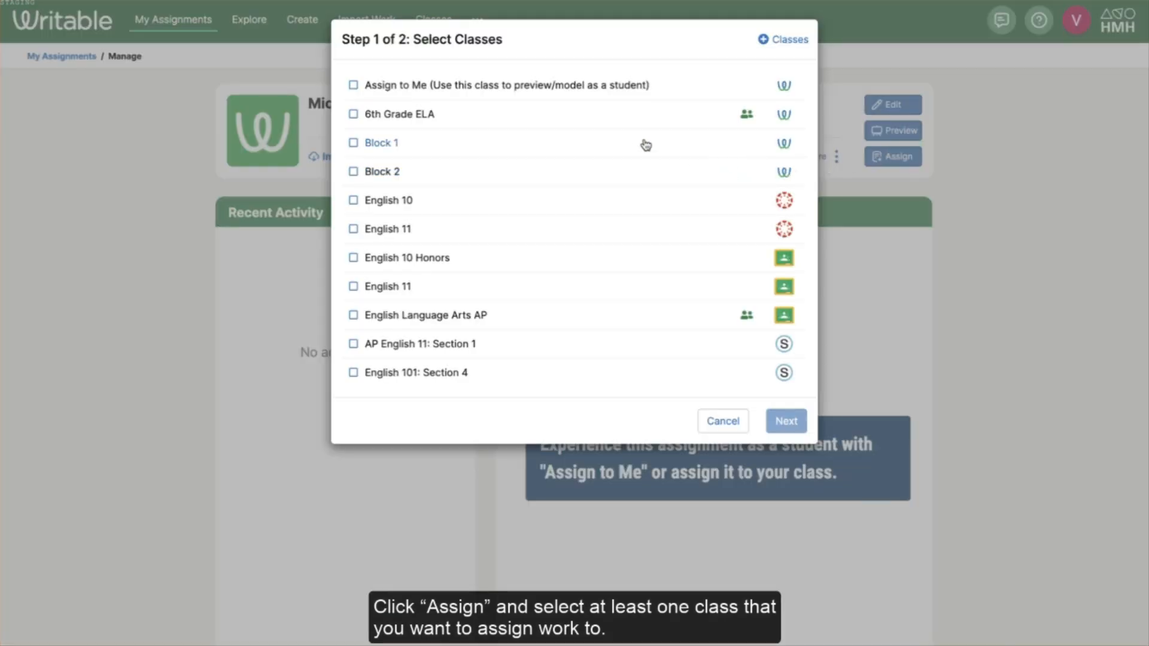
Select Block 1 and Block 2 for Mice and Men Essay #2, then continue
{"action": "left_click", "coordinate": [353, 143]}
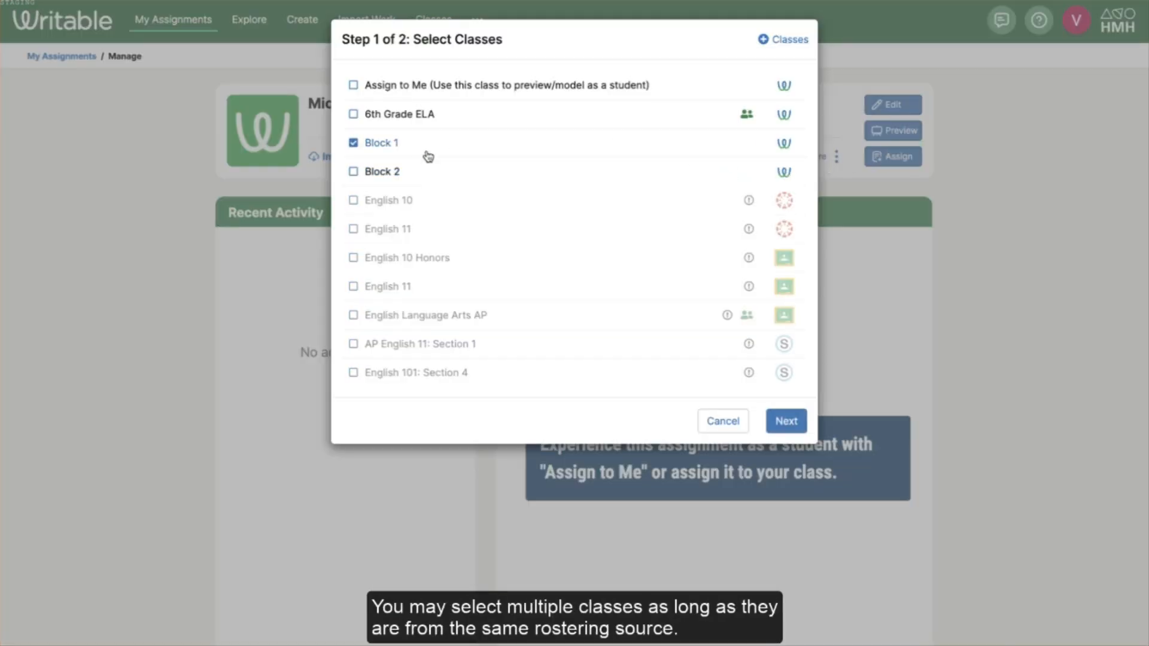
{"action": "left_click", "coordinate": [352, 172]}
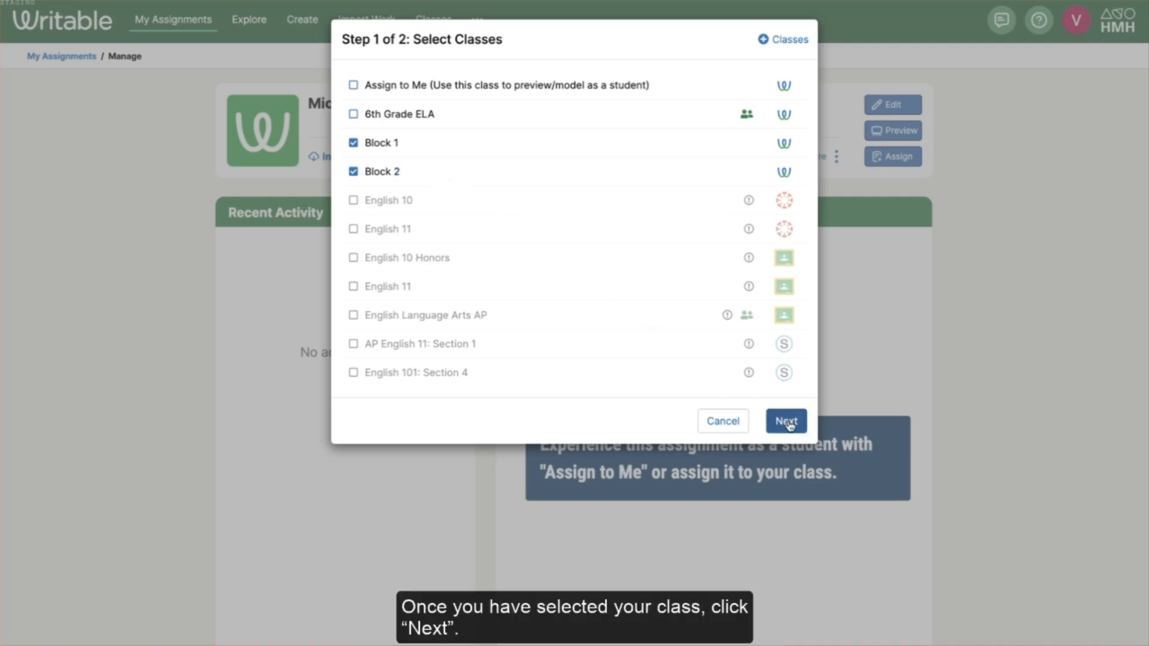
{"action": "left_click", "coordinate": [785, 421]}
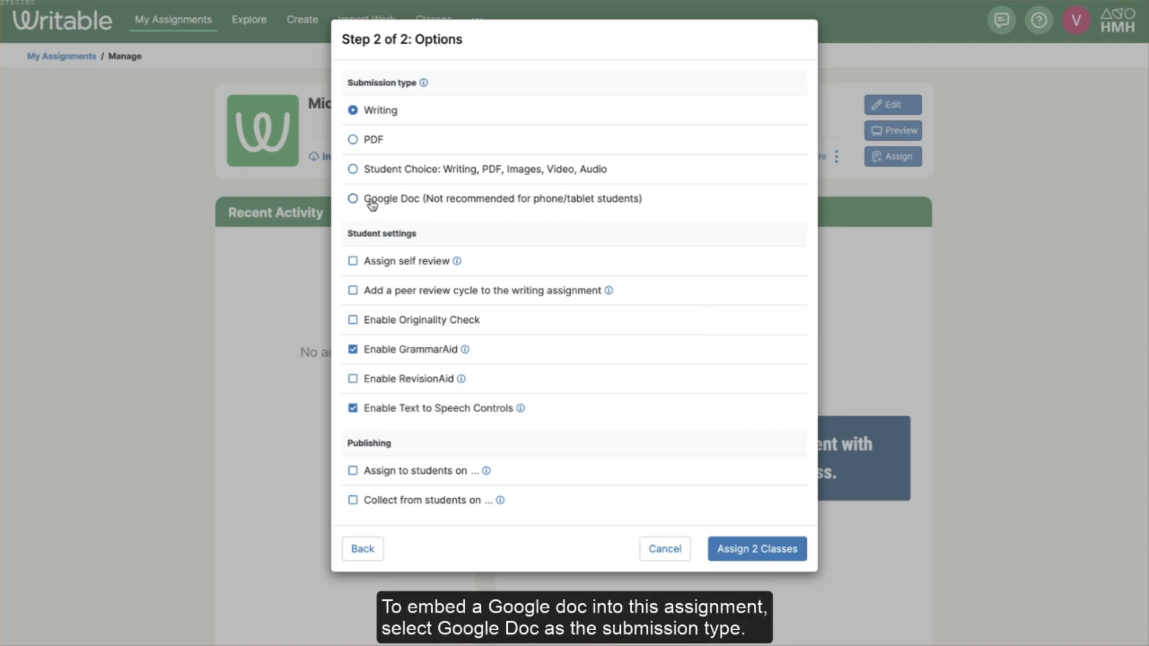
Assign Mice and Men Essay #2 to both blocks as Google Doc submission; expand the doc
{"action": "left_click", "coordinate": [352, 198]}
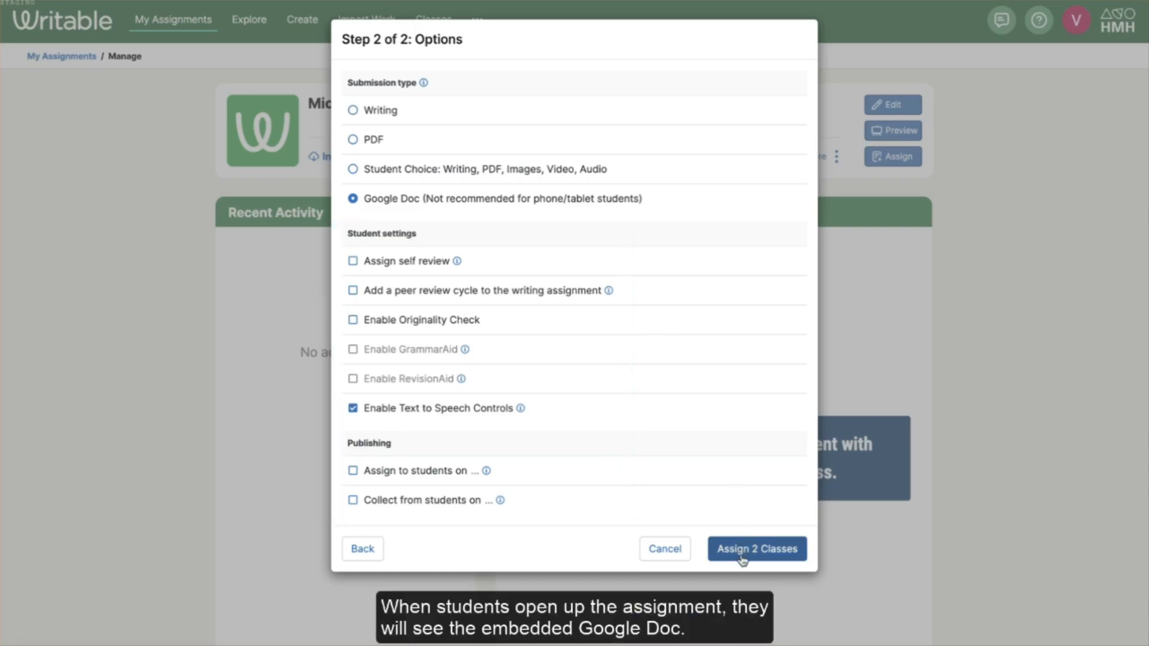
{"action": "left_click", "coordinate": [757, 549]}
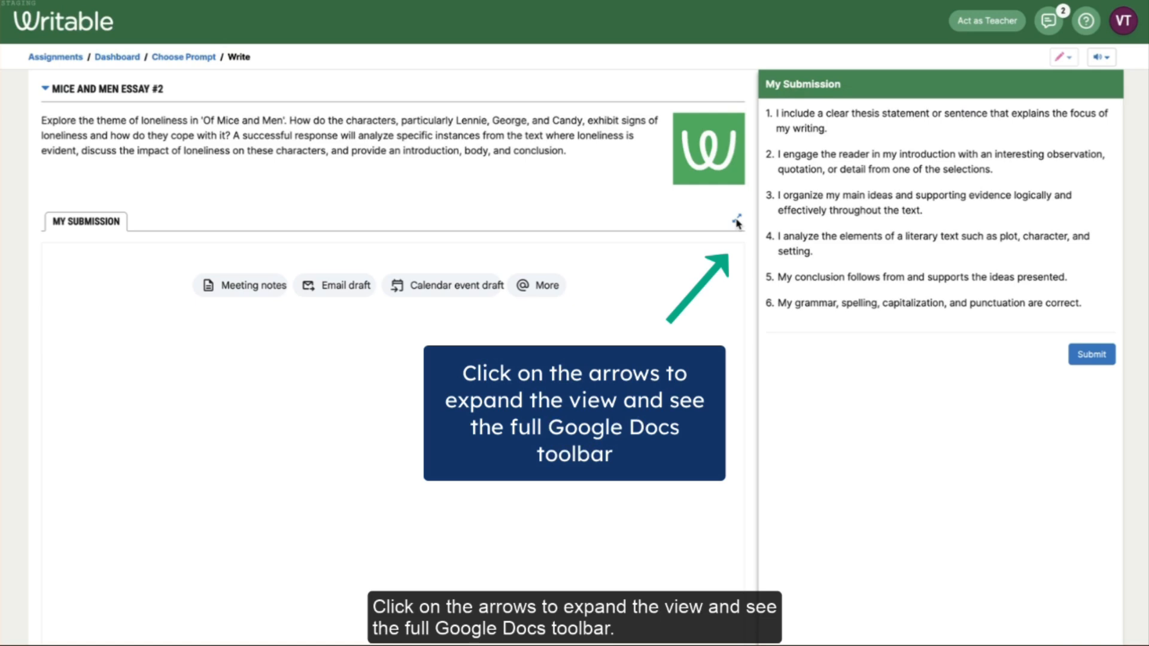
{"action": "left_click", "coordinate": [738, 220]}
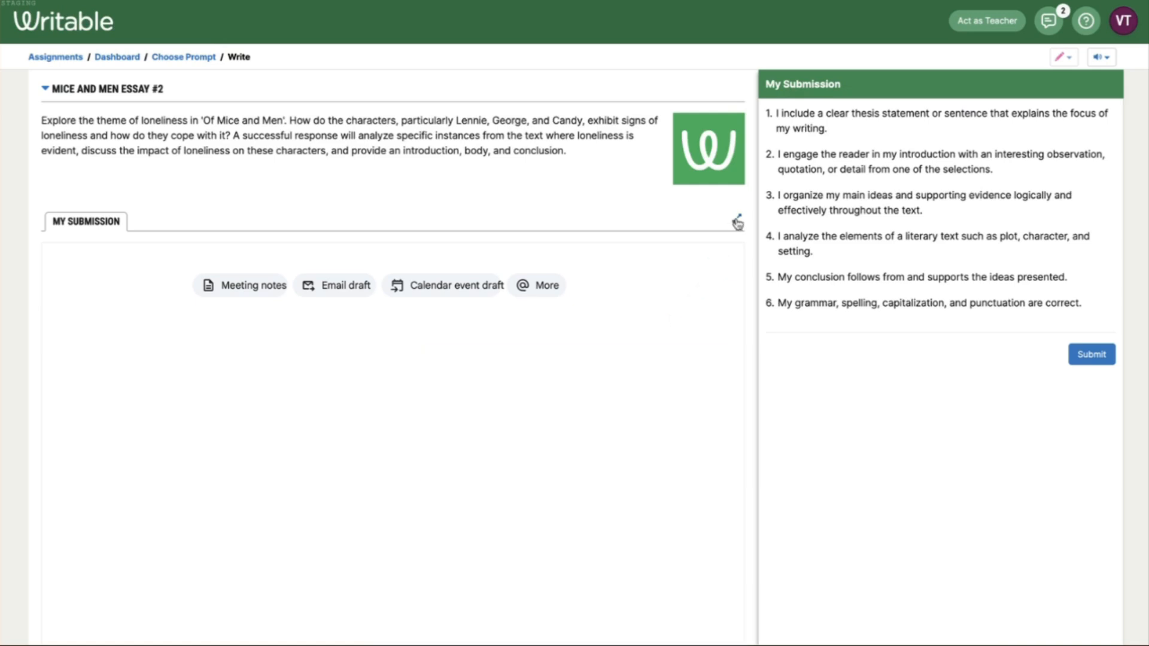